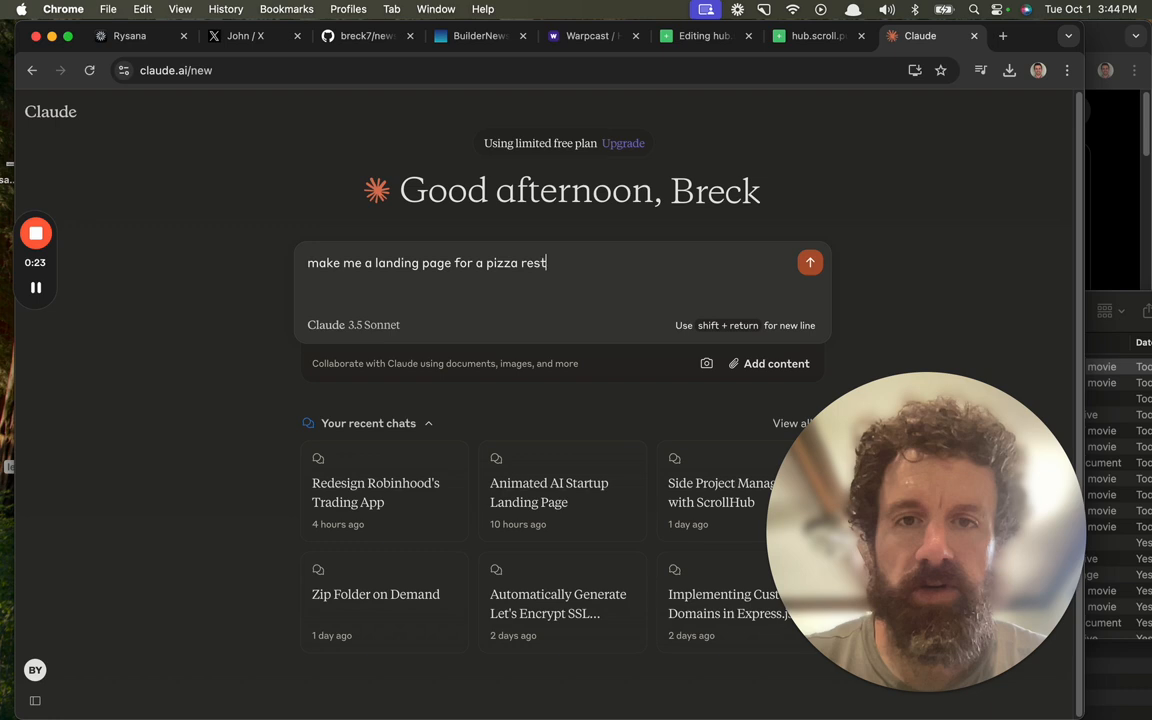
- Send the pizza restaurant landing page request to Claude
click(810, 262)
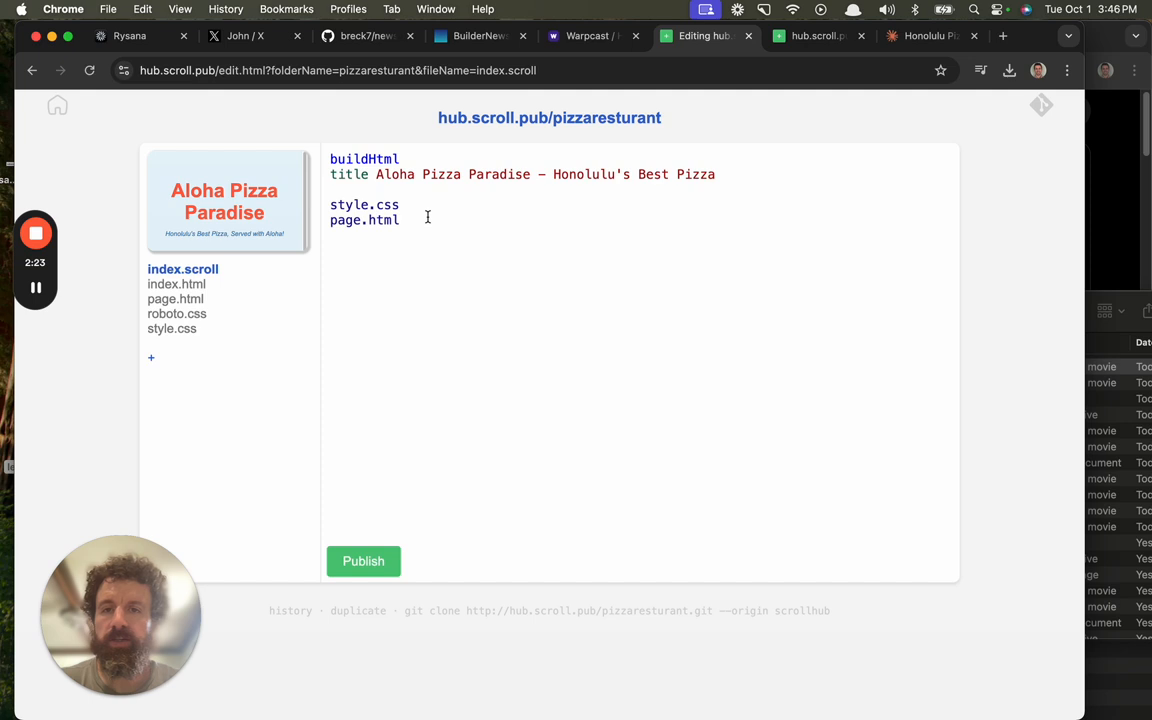
- Add a metaTags line below the title in index.scroll
text(metaTags)
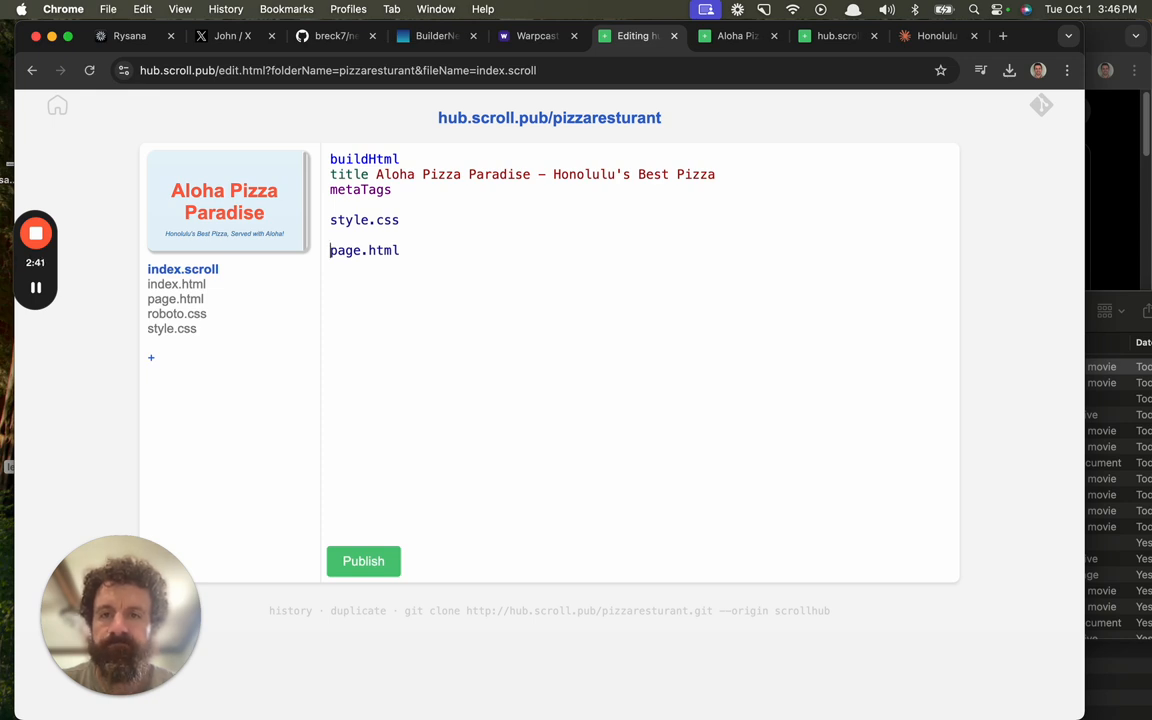
- Select page.html in the site's file list to edit it
click(176, 298)
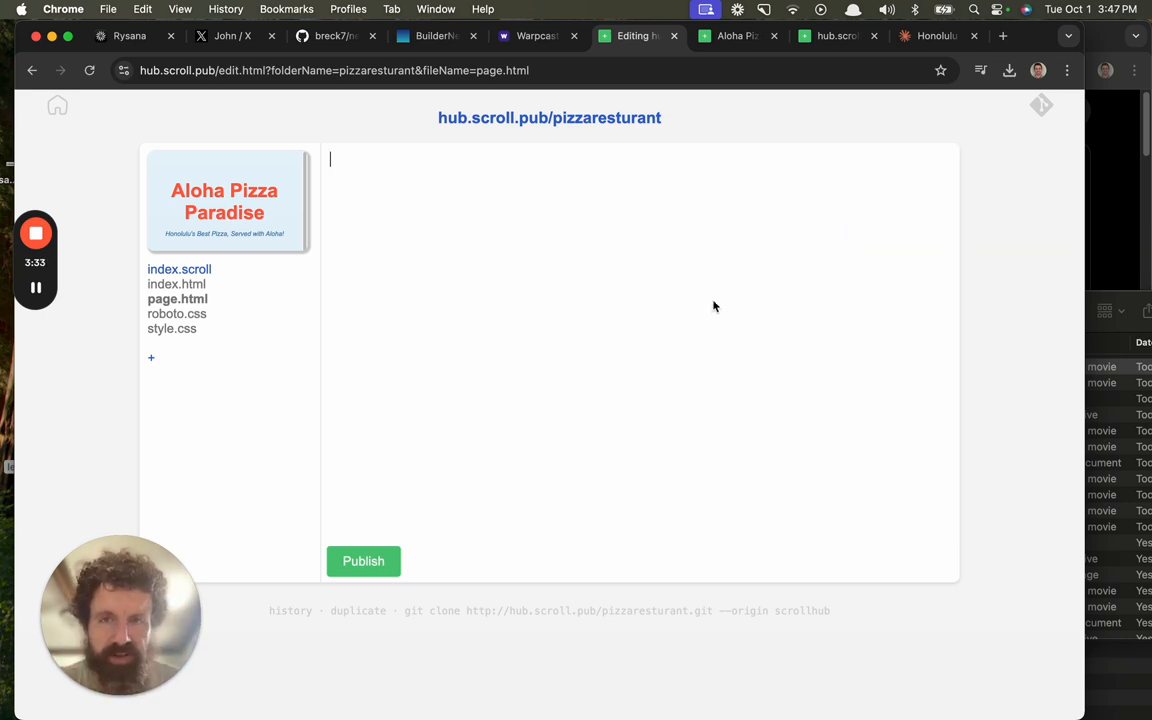